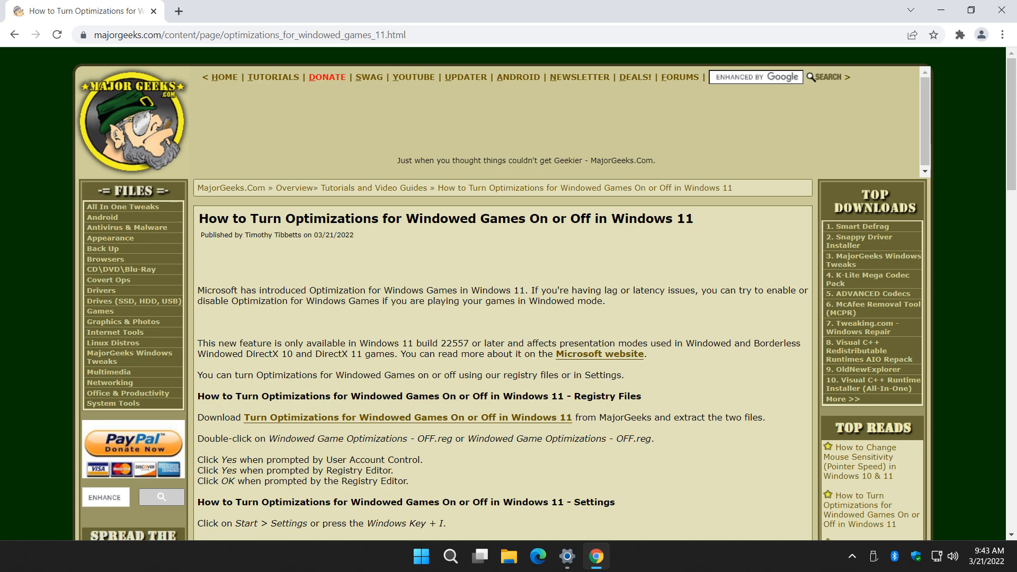
mouse_move(470, 262)
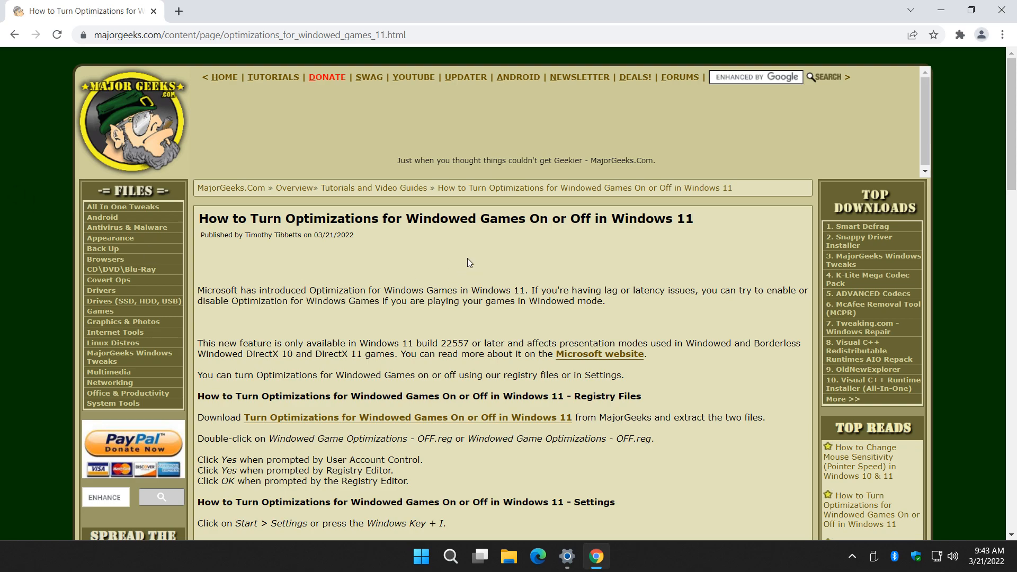
mouse_move(748, 470)
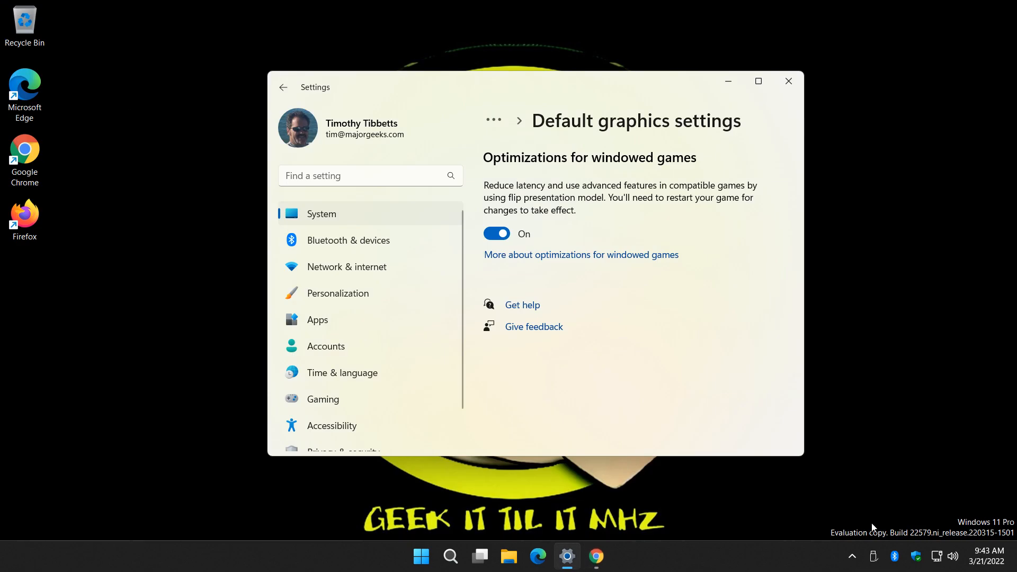
mouse_move(654, 570)
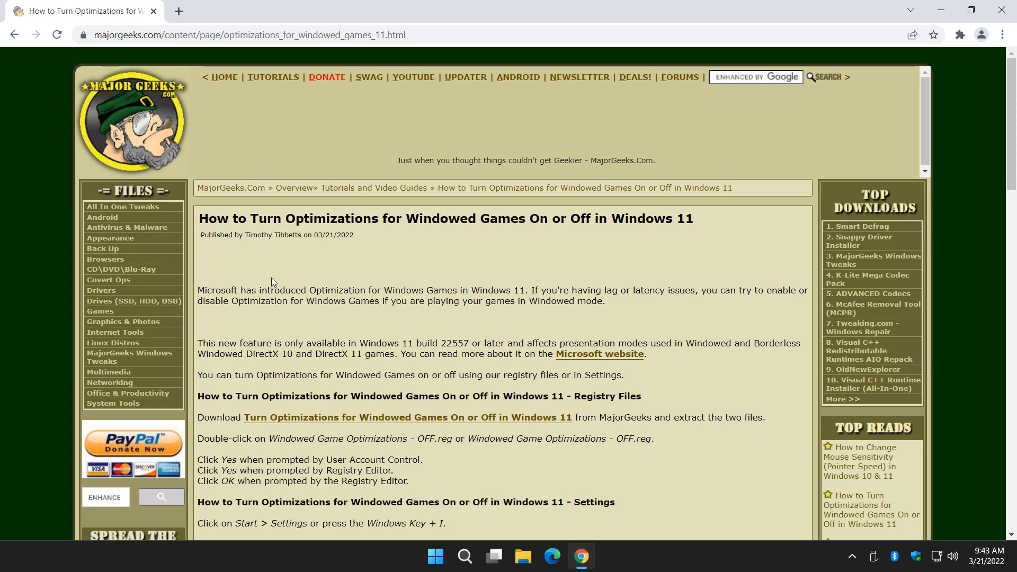
mouse_move(284, 280)
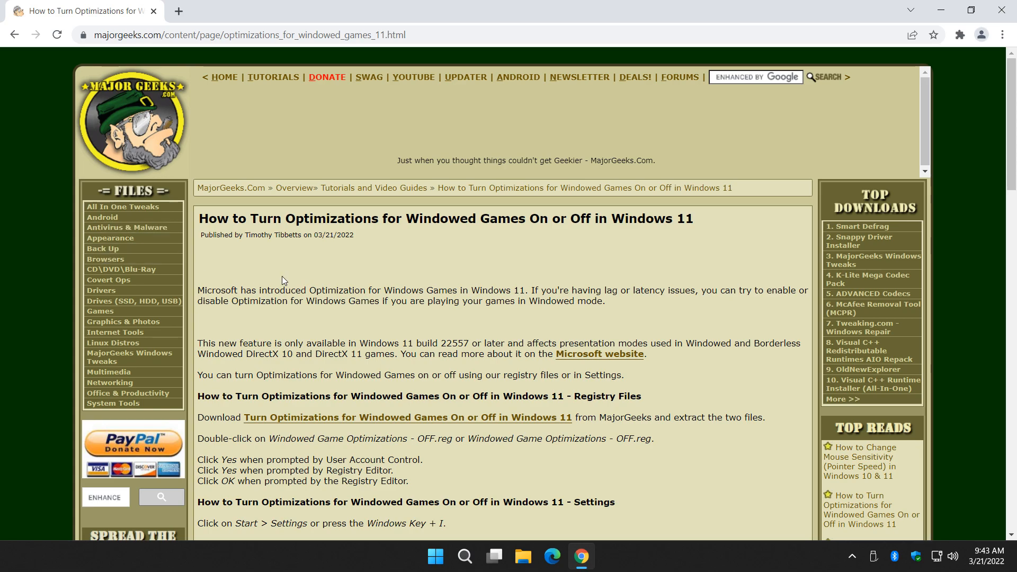
- Open and read through the Microsoft article about optimizations for windowed games
scroll("down", 3)
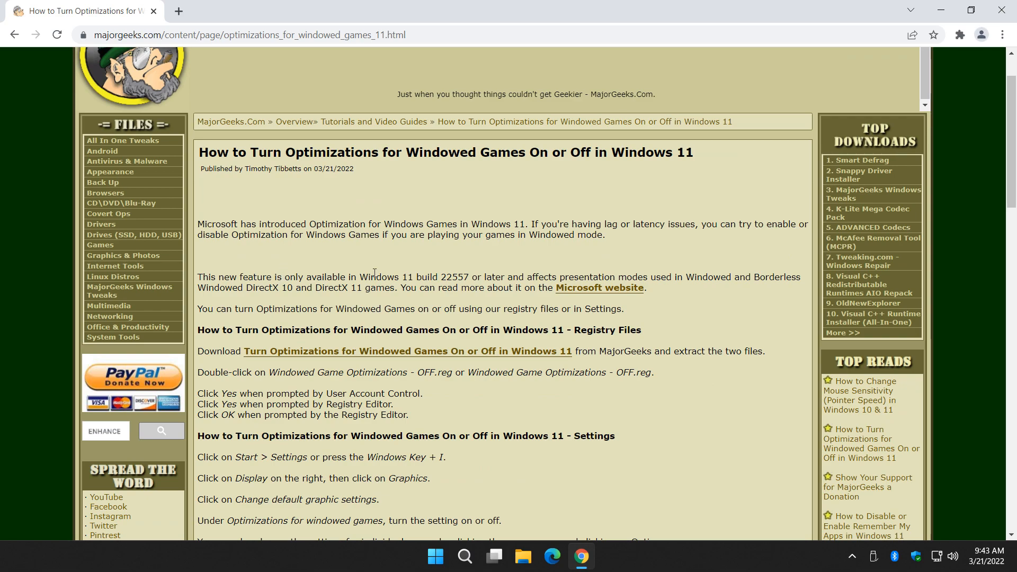
mouse_move(415, 217)
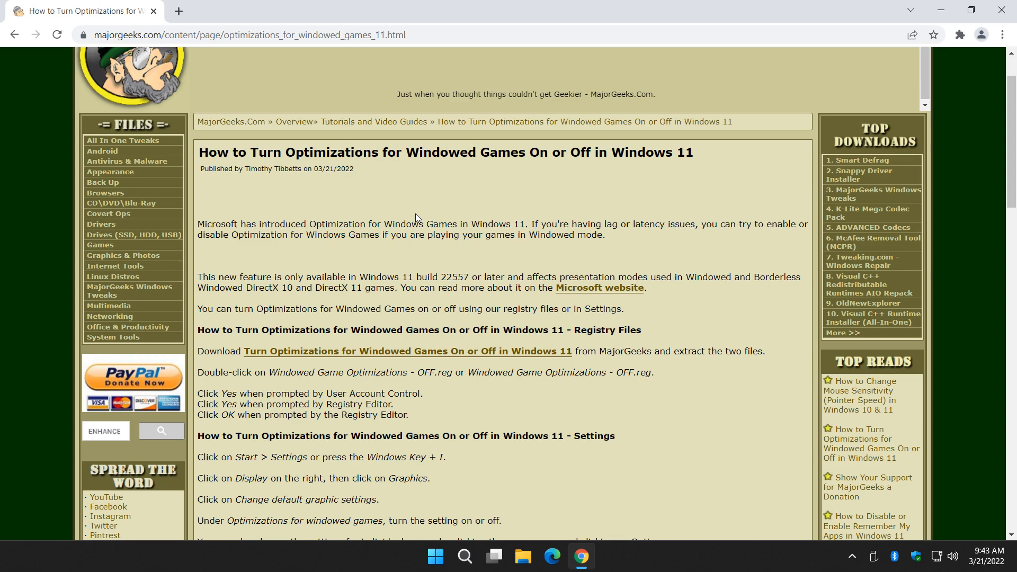
mouse_move(967, 5)
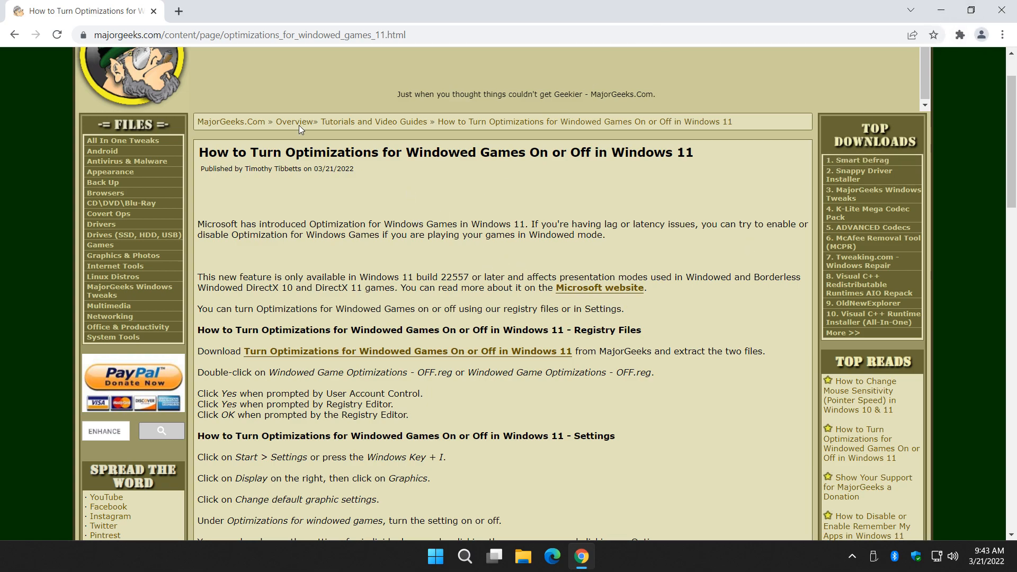
mouse_move(591, 297)
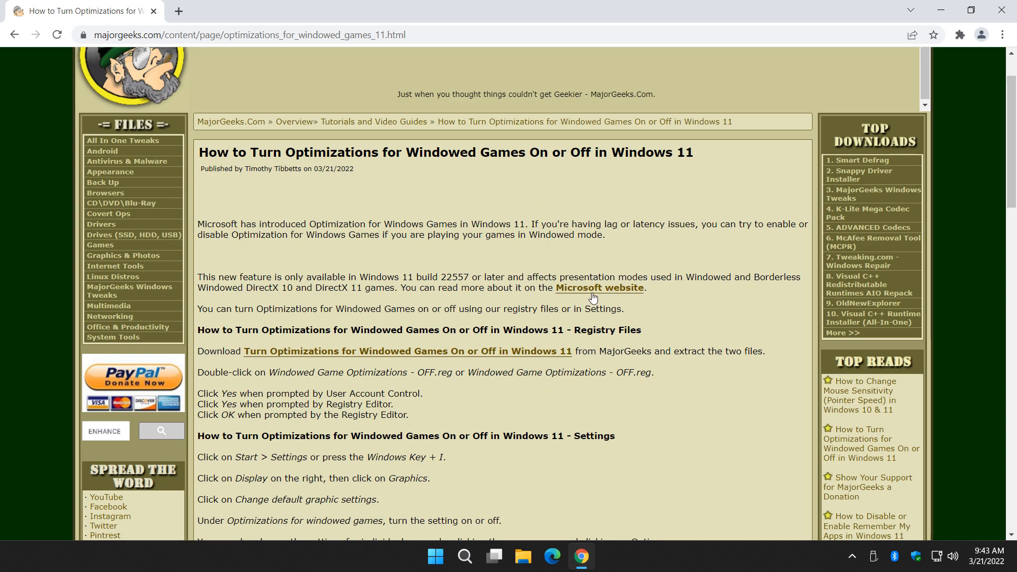
left_click(599, 287)
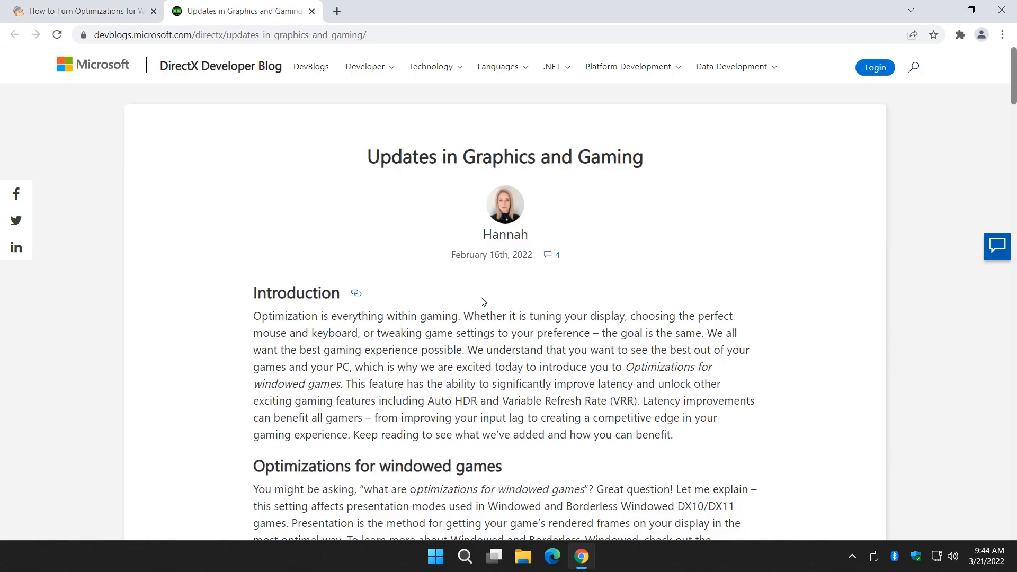
scroll("down", 3)
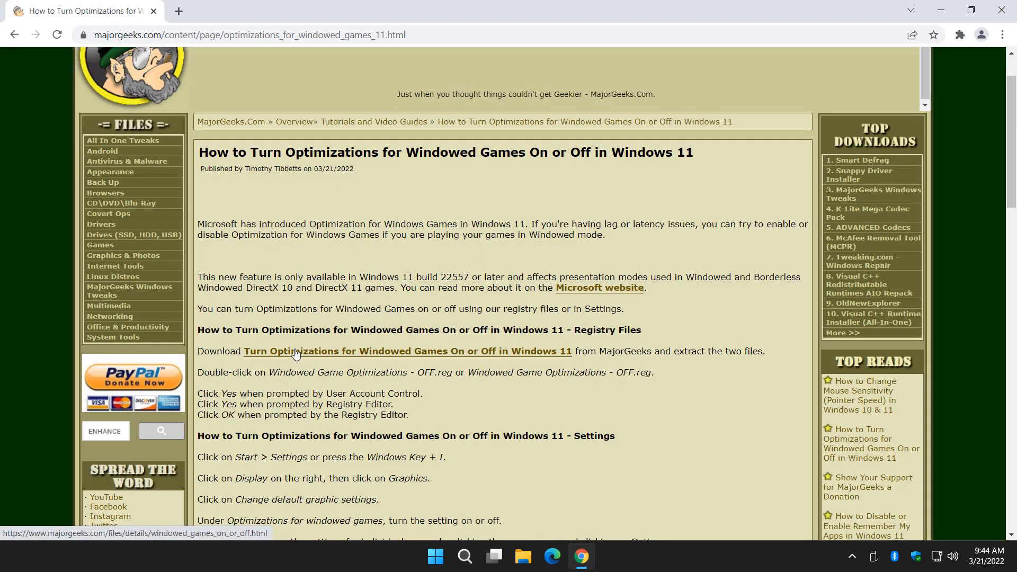
scroll("down", 3)
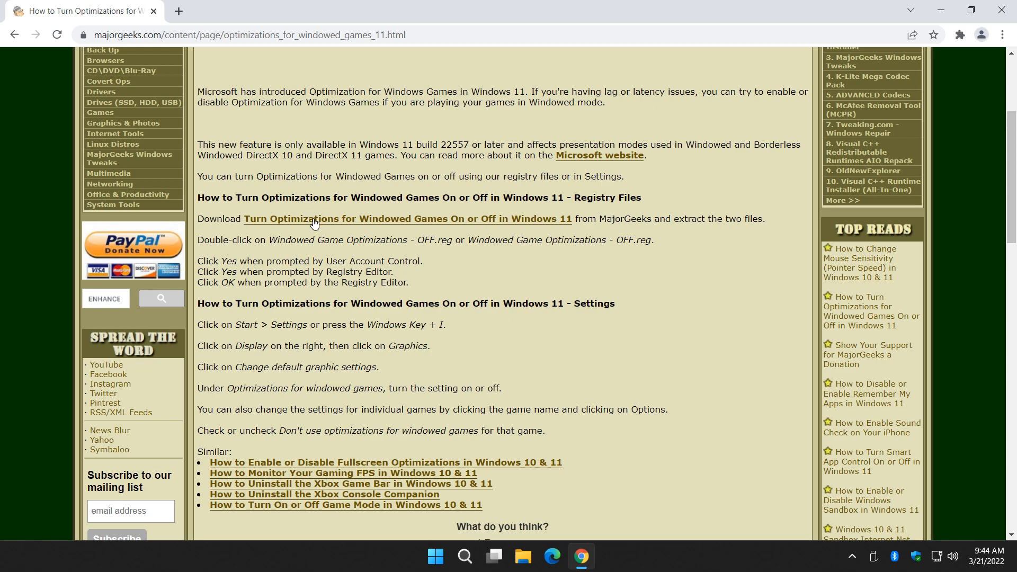
mouse_move(314, 244)
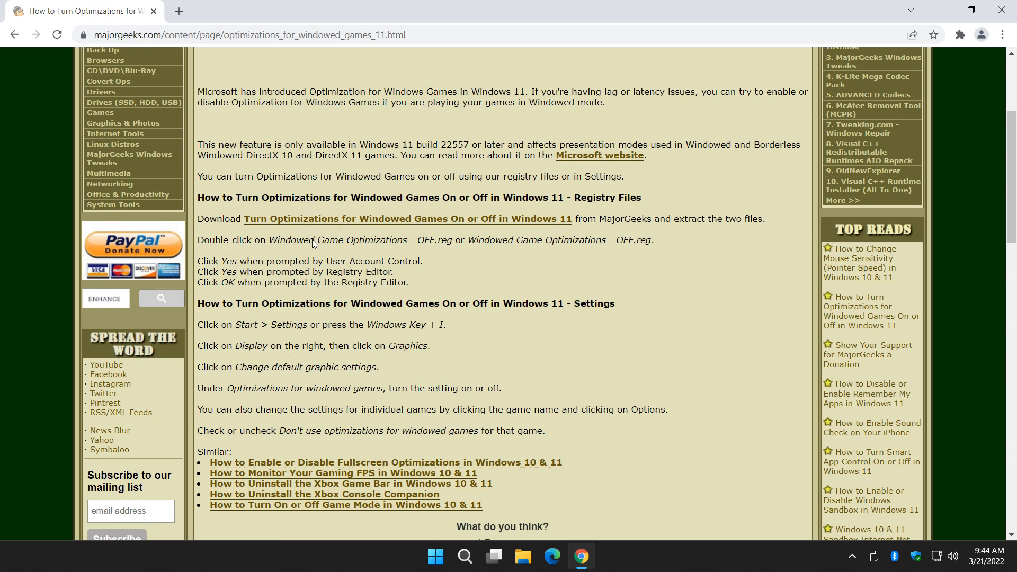
- Open the registry files download page and highlight the registry file name in its instructions
left_click(399, 218)
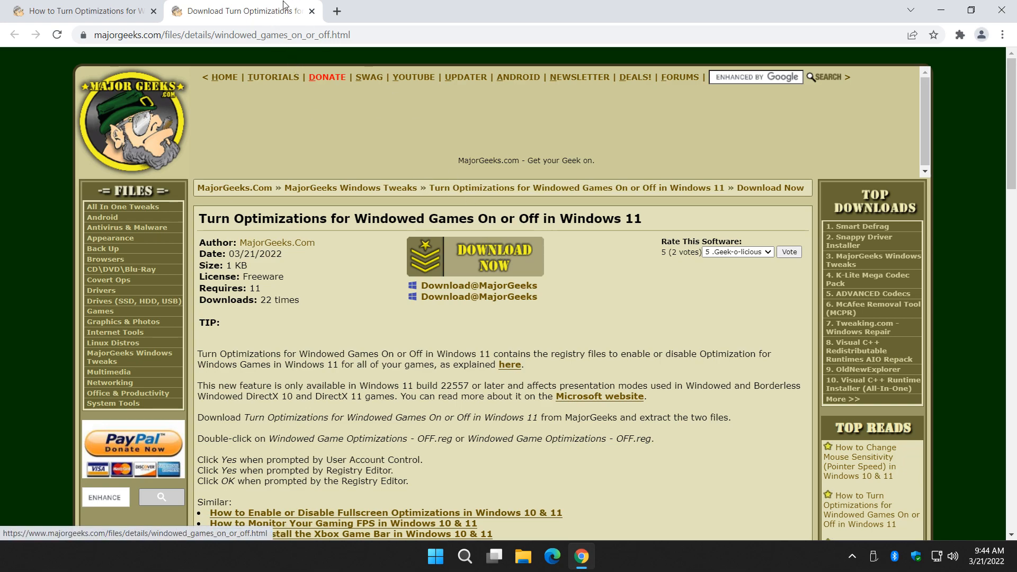
scroll("down", 3)
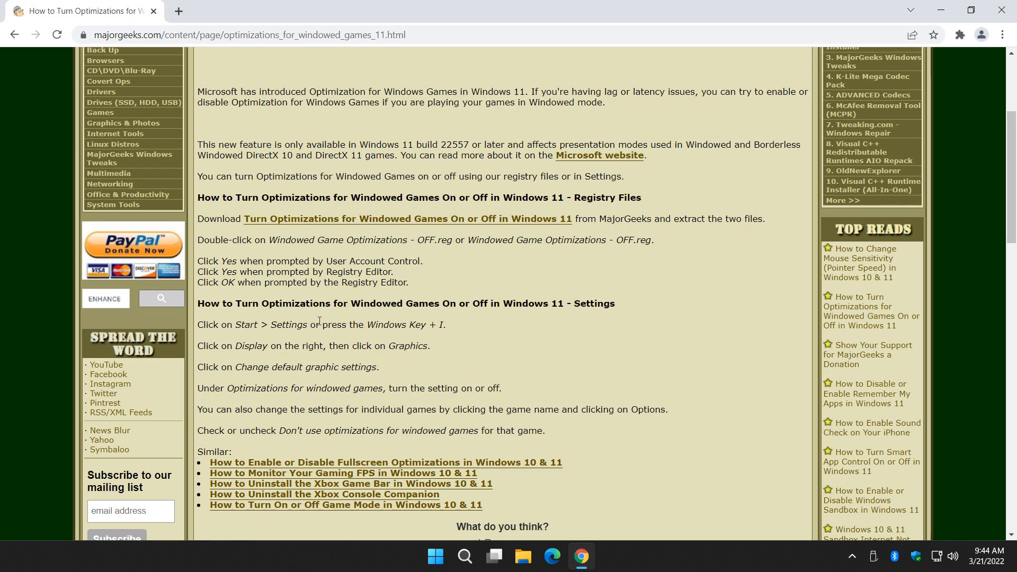
double_click(324, 240)
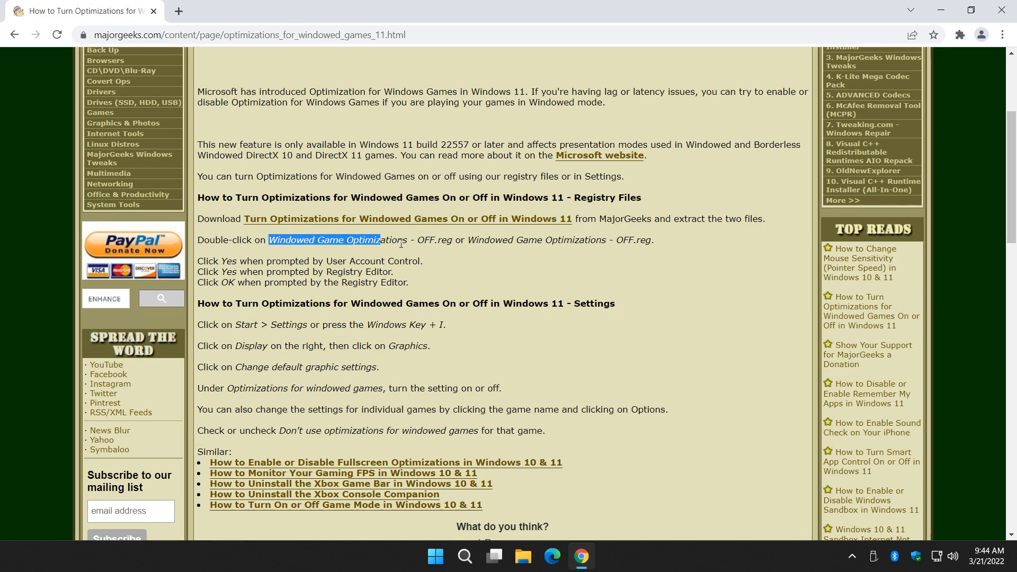
left_click_drag(324, 240, 452, 240)
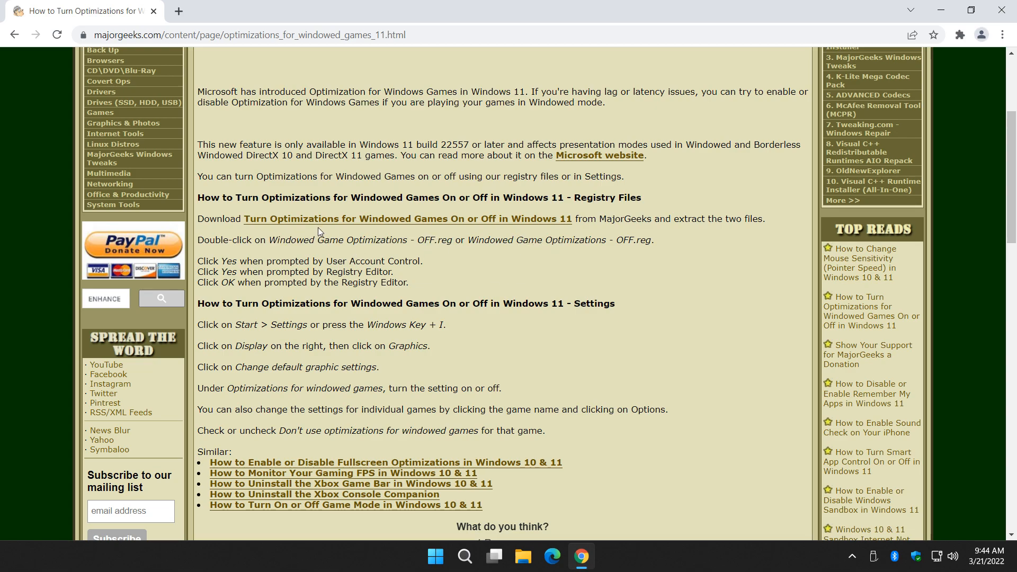
scroll("down", 3)
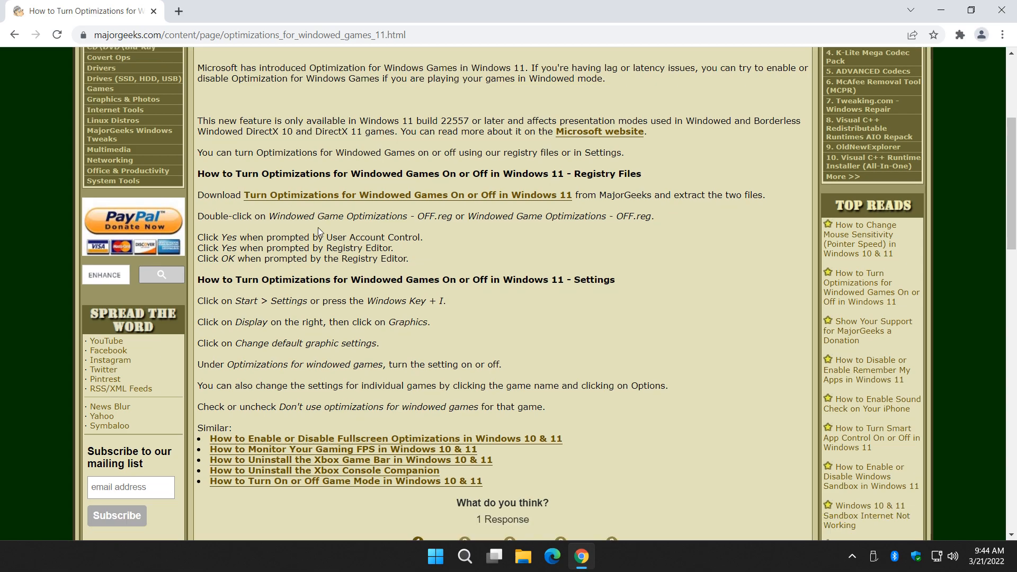
scroll("down", 3)
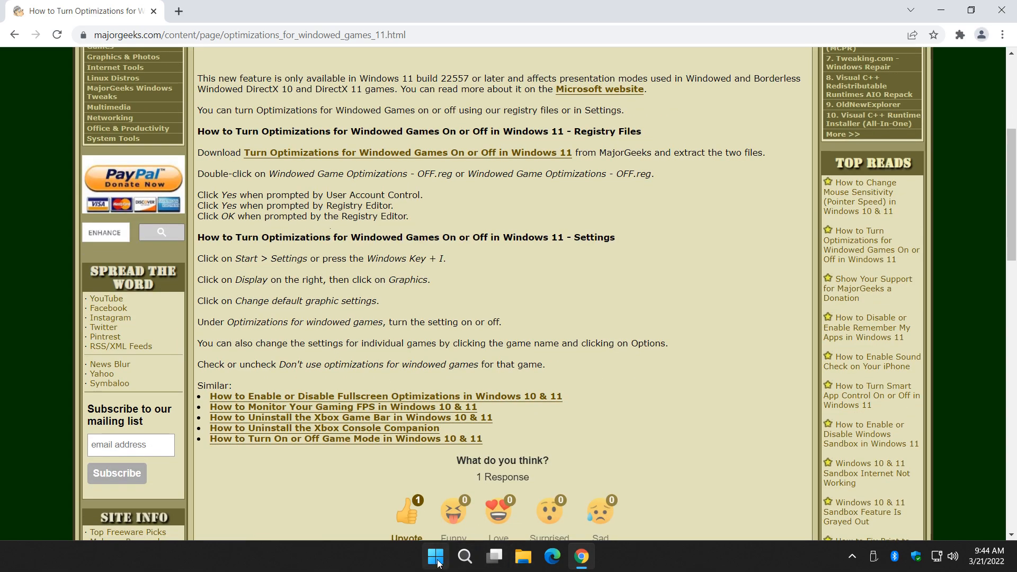
- Launch Settings from Start and scroll System > Display down to Related settings
left_click(436, 562)
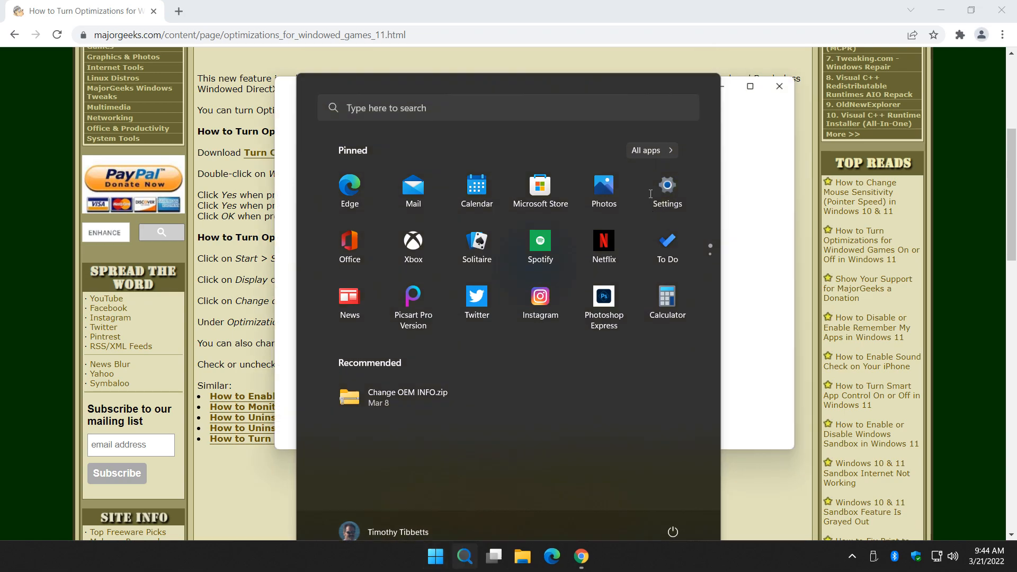
left_click(666, 190)
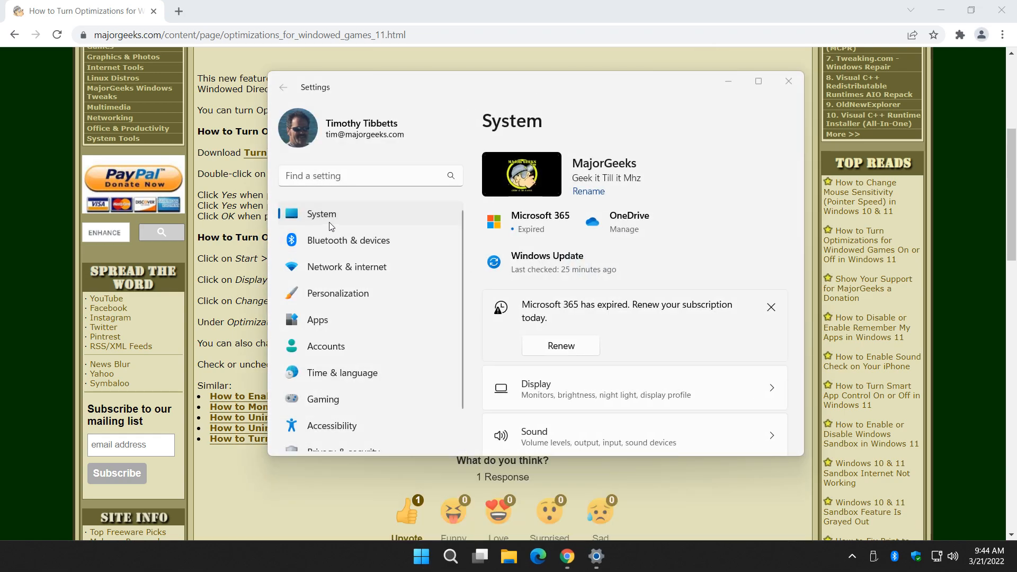
scroll("down", 3)
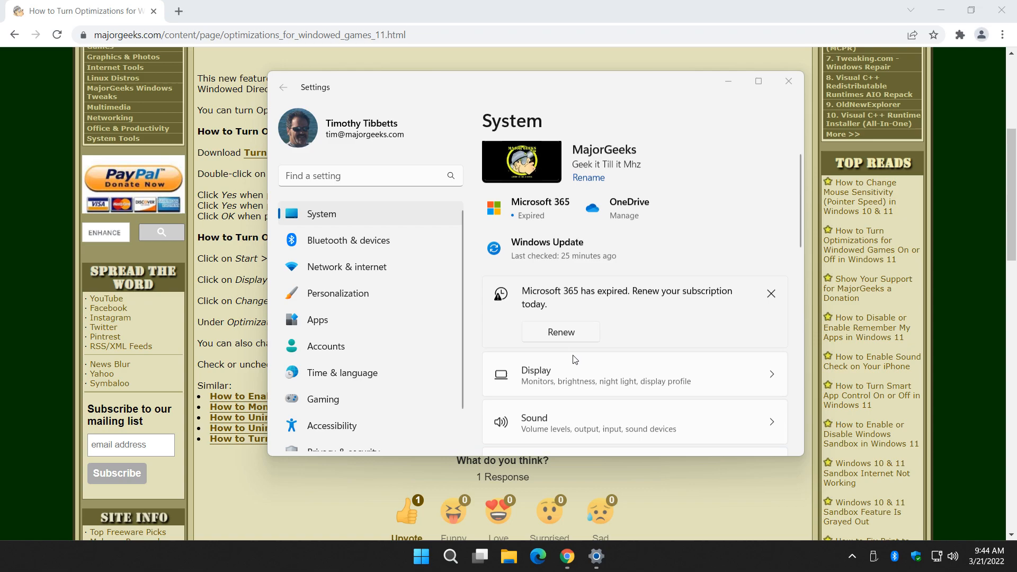
scroll("down", 3)
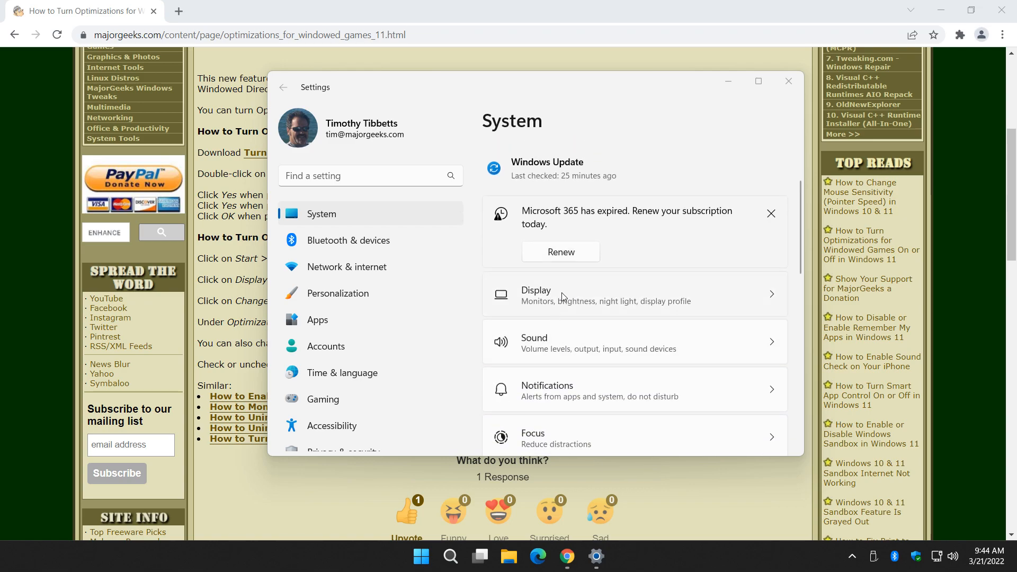
left_click(370, 176)
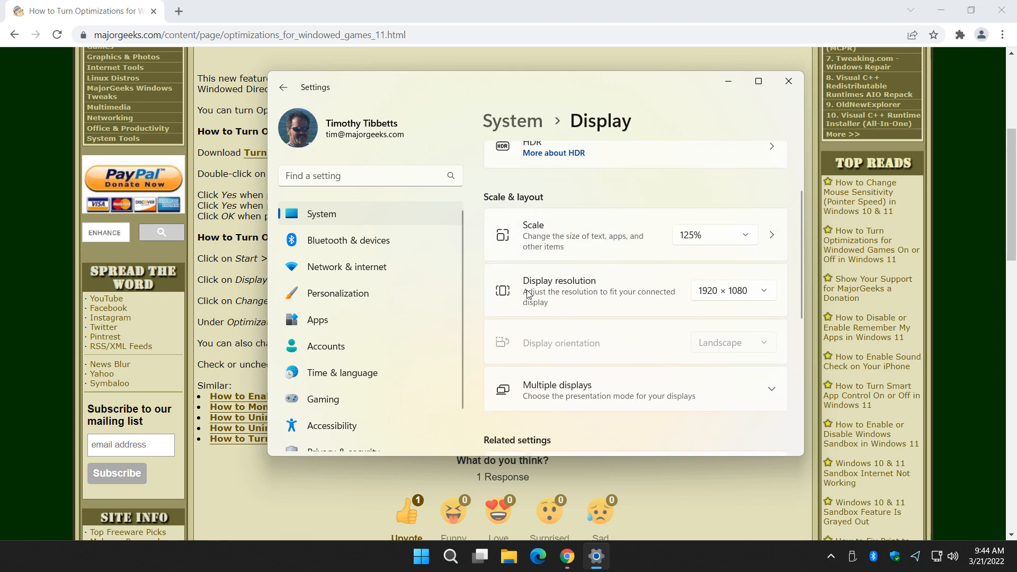
scroll("down", 3)
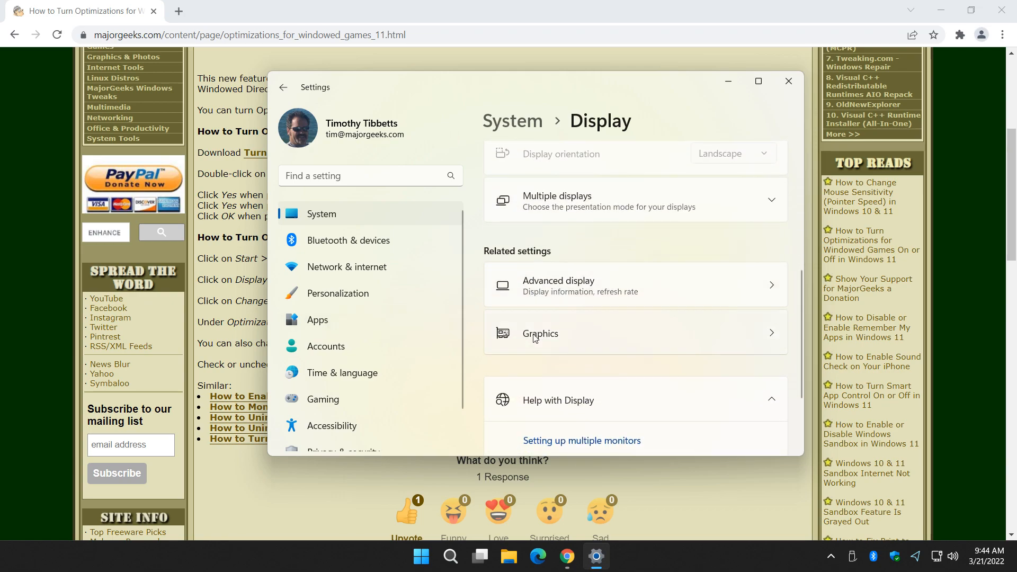
mouse_move(619, 336)
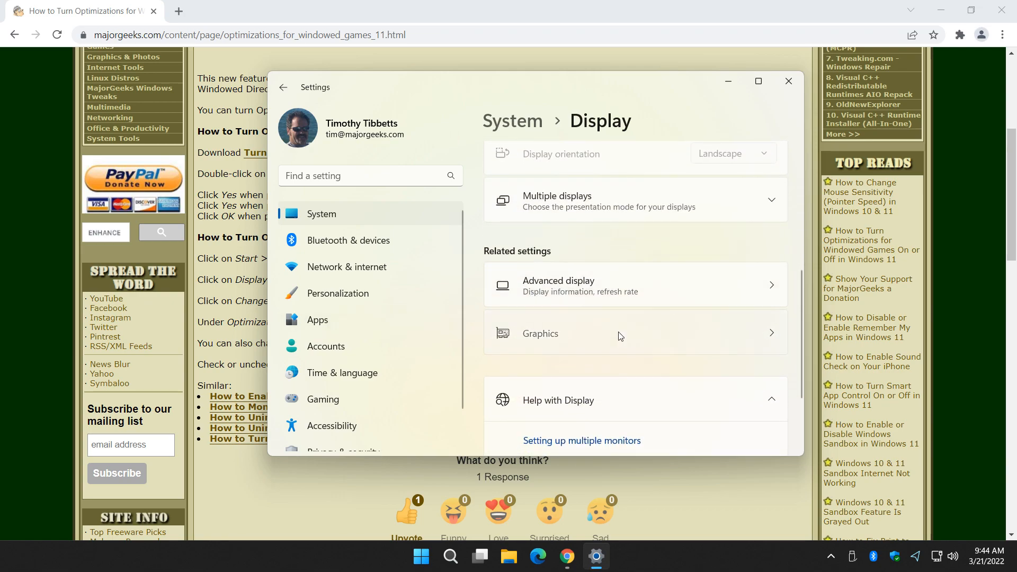
- Under Graphics > Default graphics settings, toggle windowed-game optimizations off and On, then minimize Settings
left_click(539, 333)
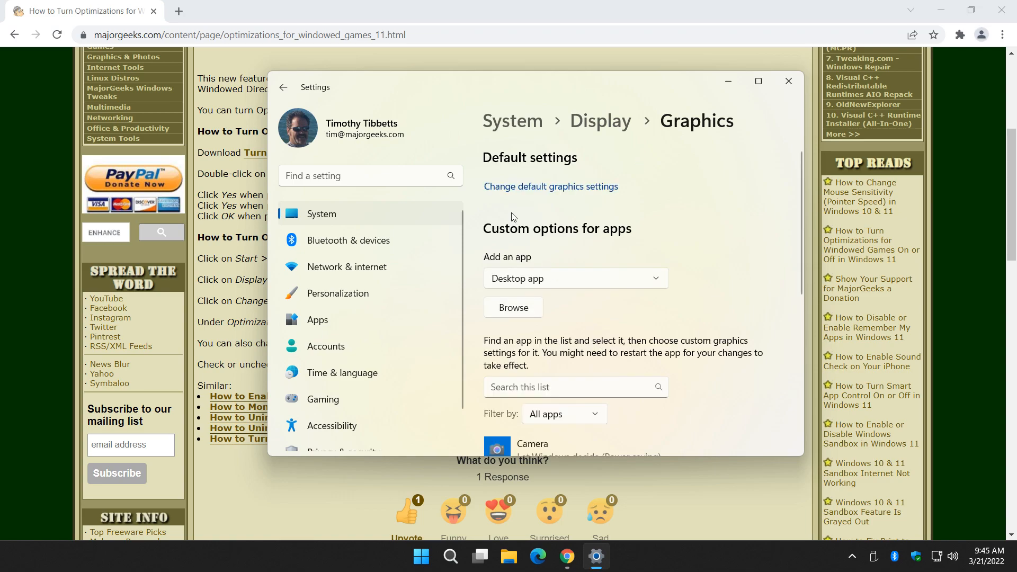
mouse_move(555, 190)
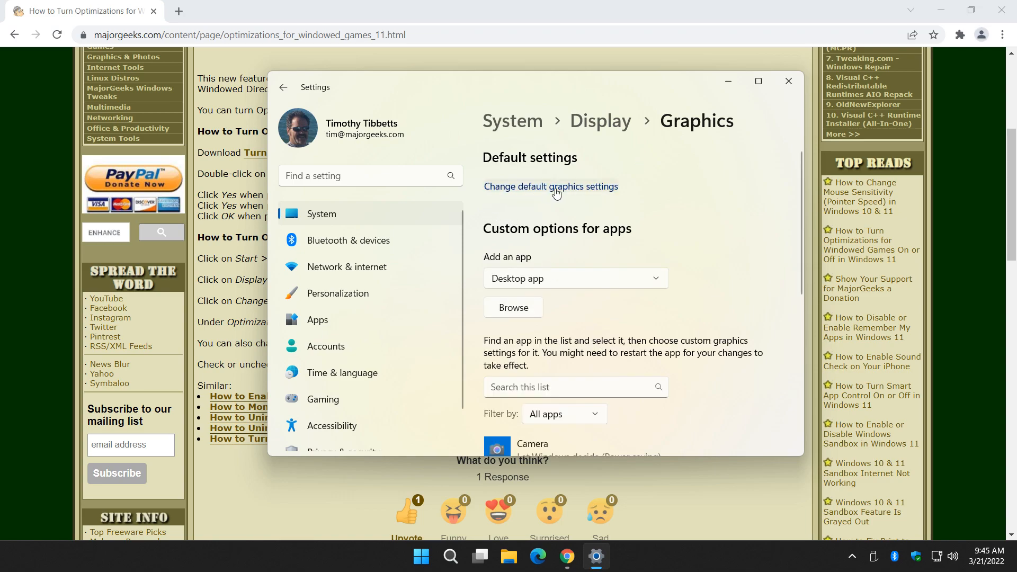
mouse_move(598, 193)
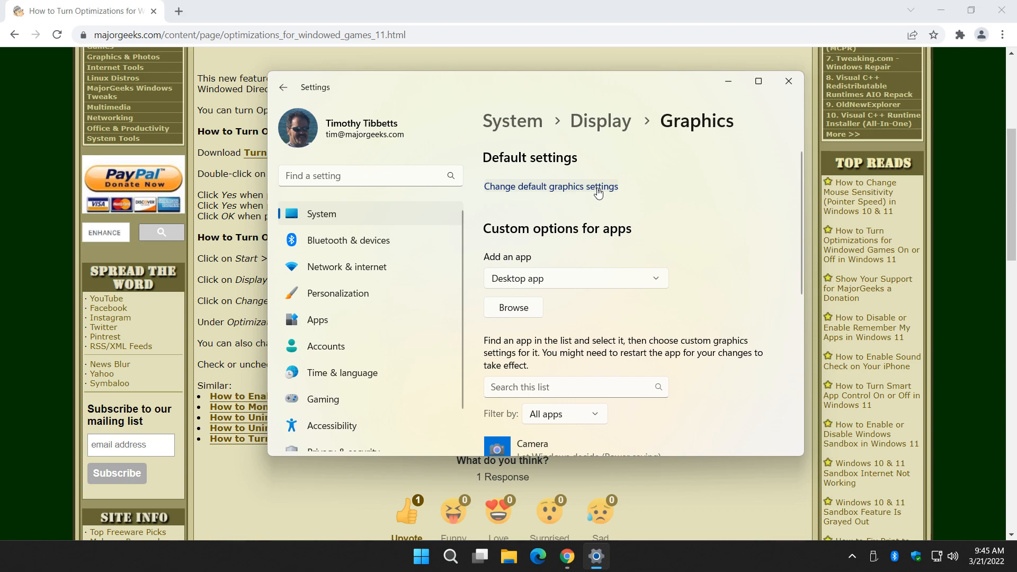
left_click(549, 187)
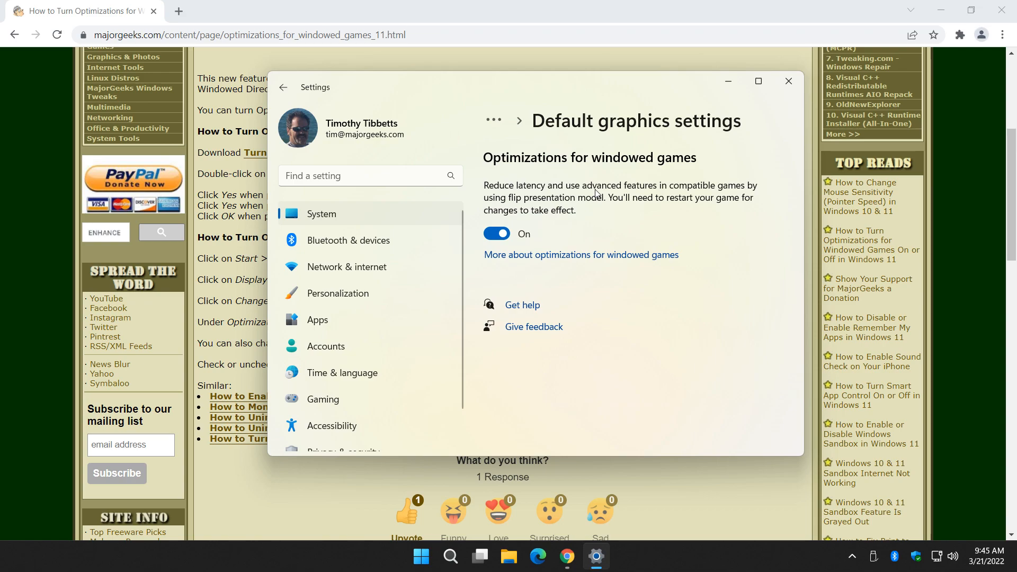
left_click(497, 234)
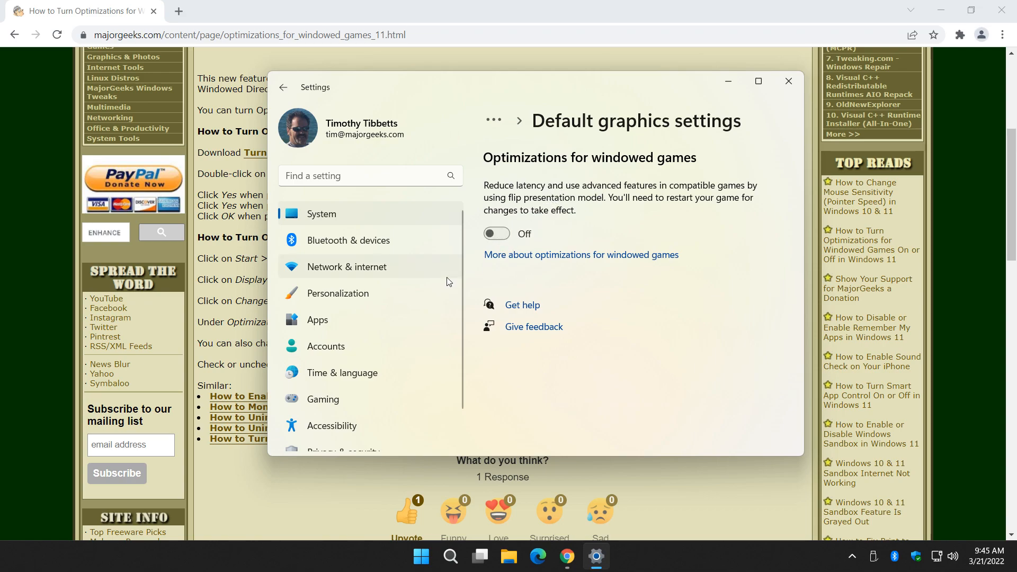
left_click(496, 234)
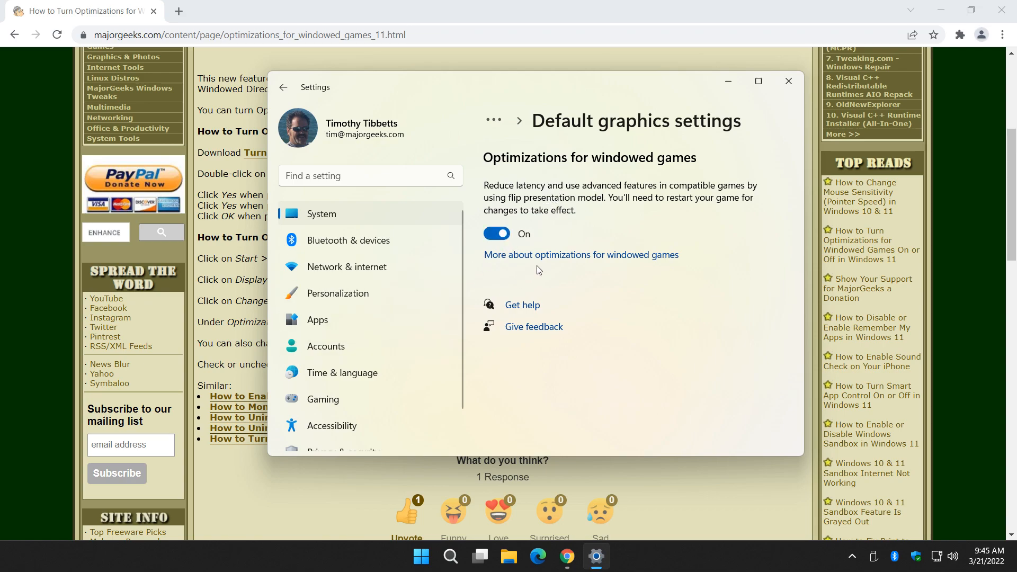
mouse_move(619, 259)
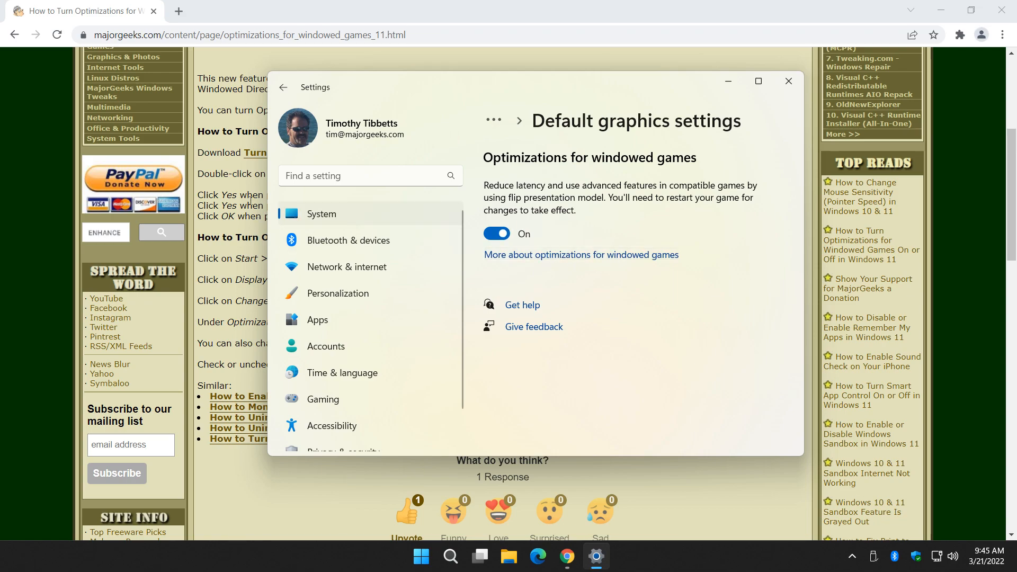
left_click(788, 81)
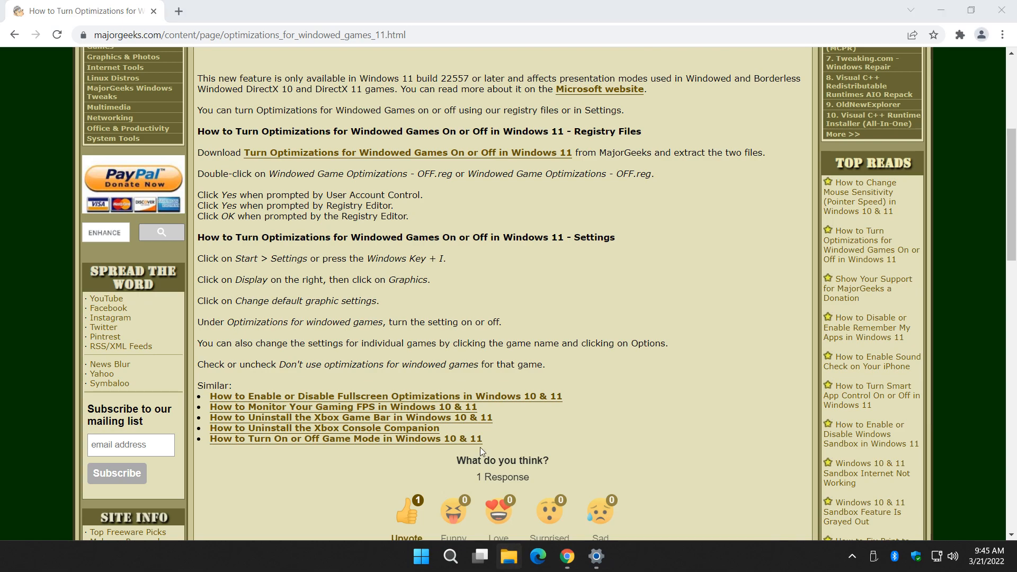
left_click(508, 556)
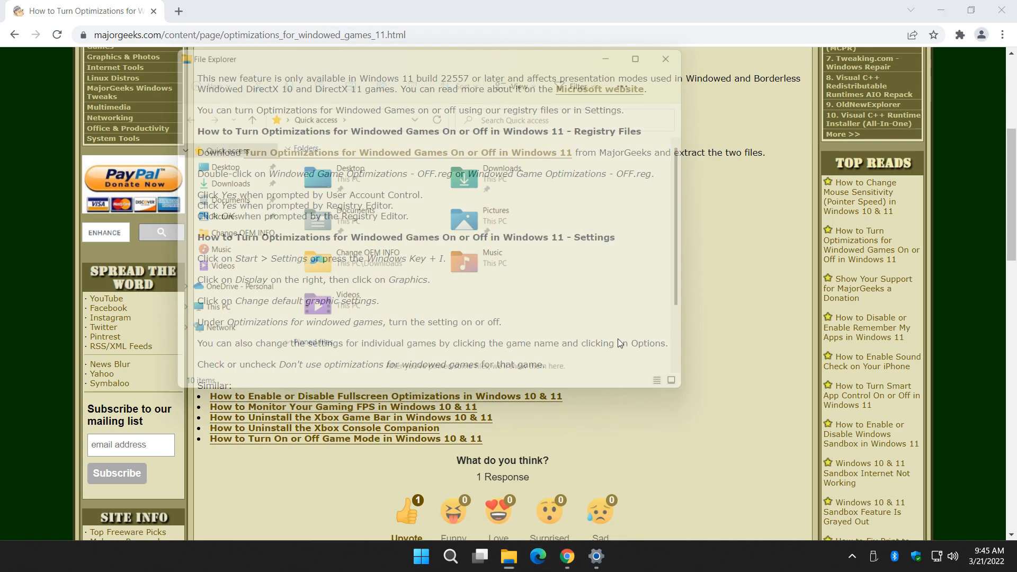
left_click(595, 556)
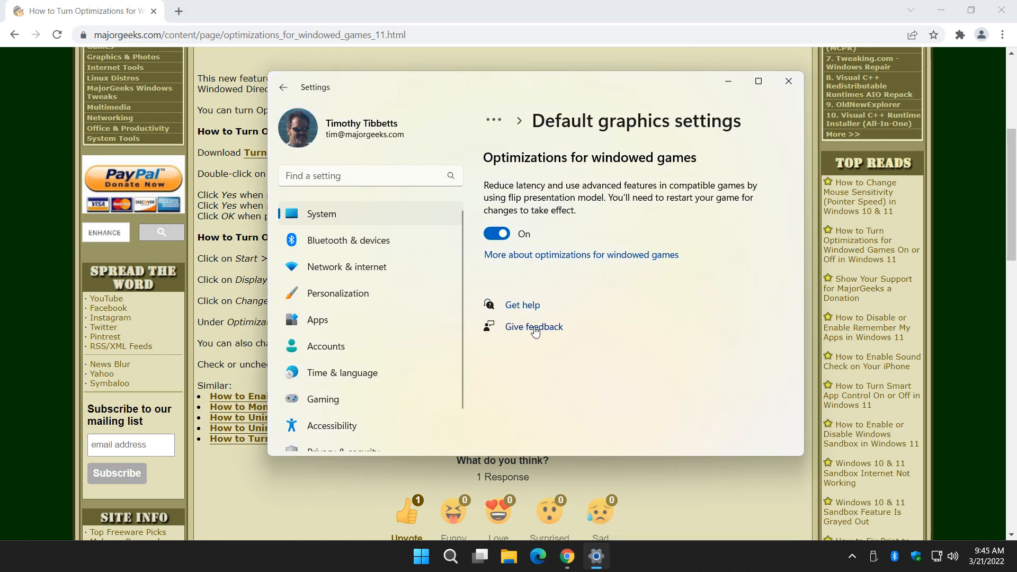
left_click(788, 80)
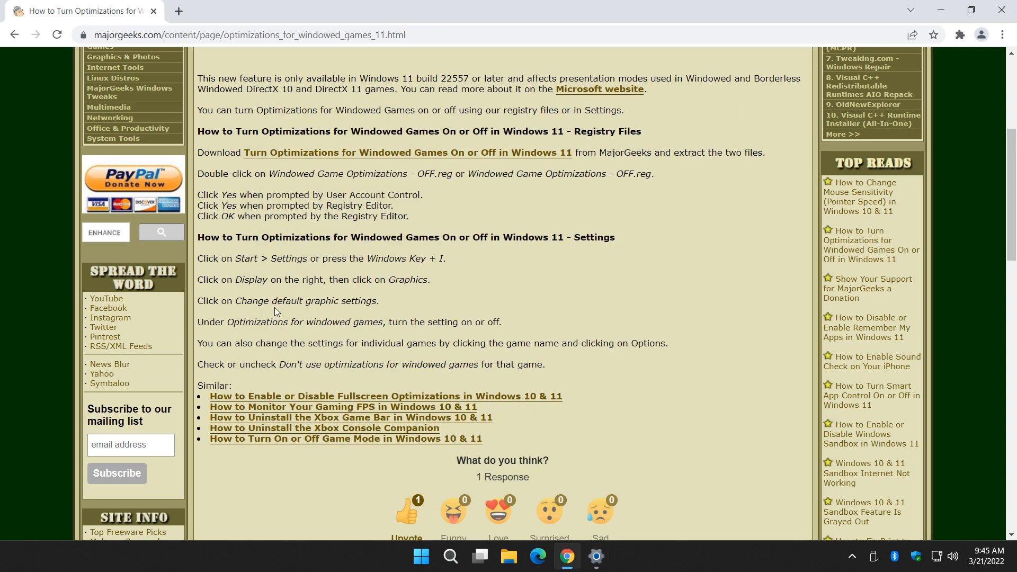
scroll("down", 3)
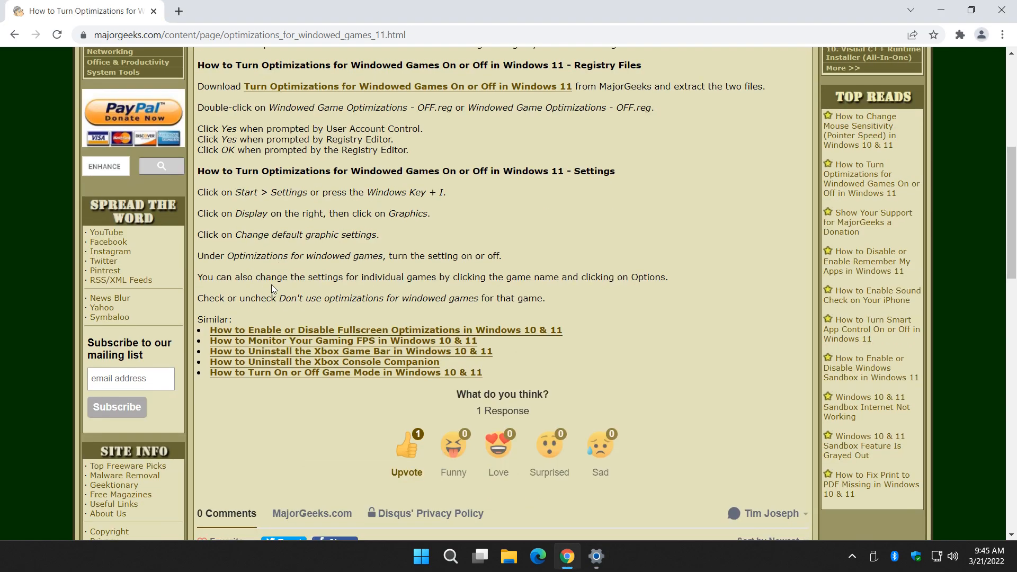
left_click(595, 555)
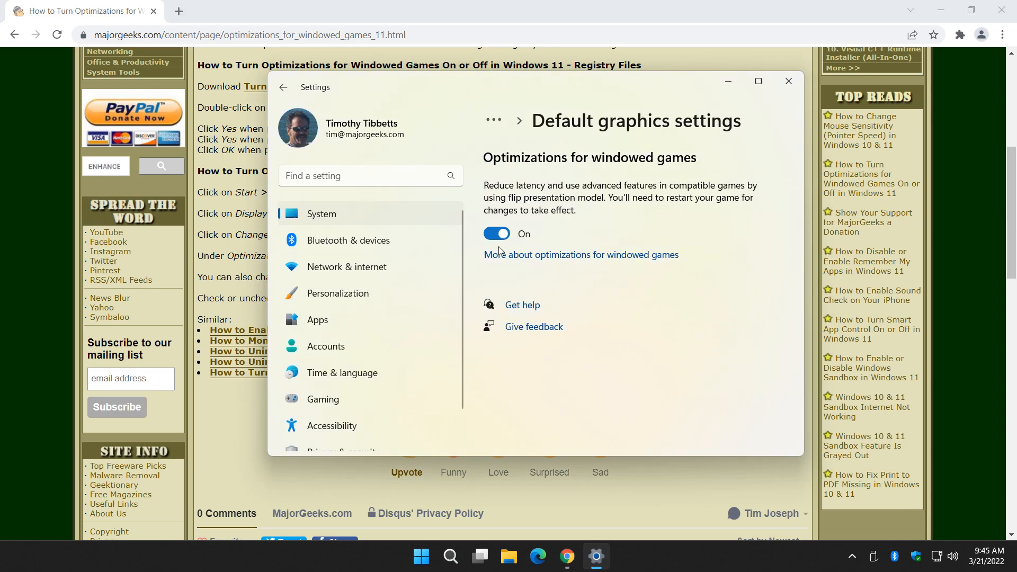
mouse_move(428, 272)
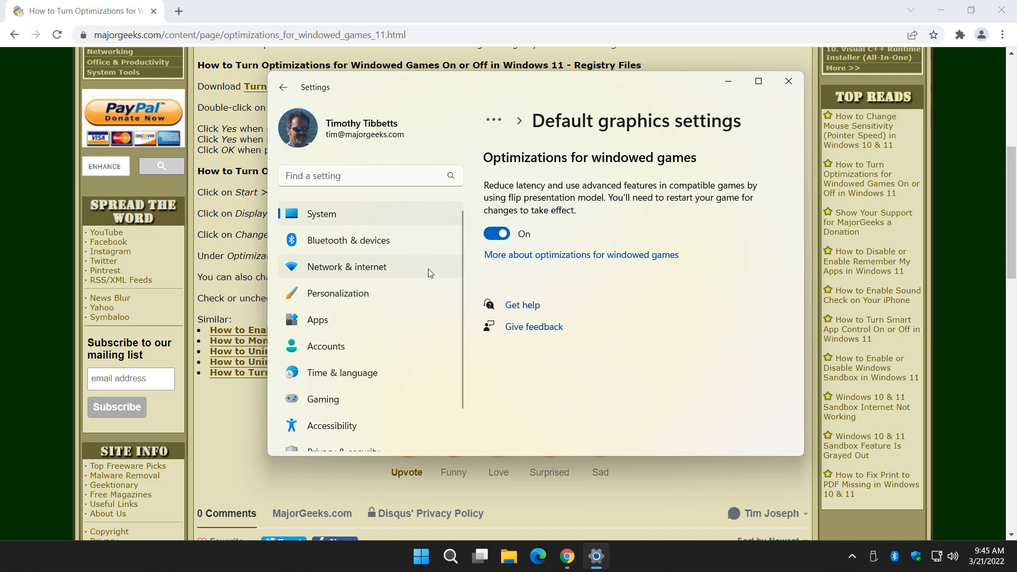
mouse_move(753, 342)
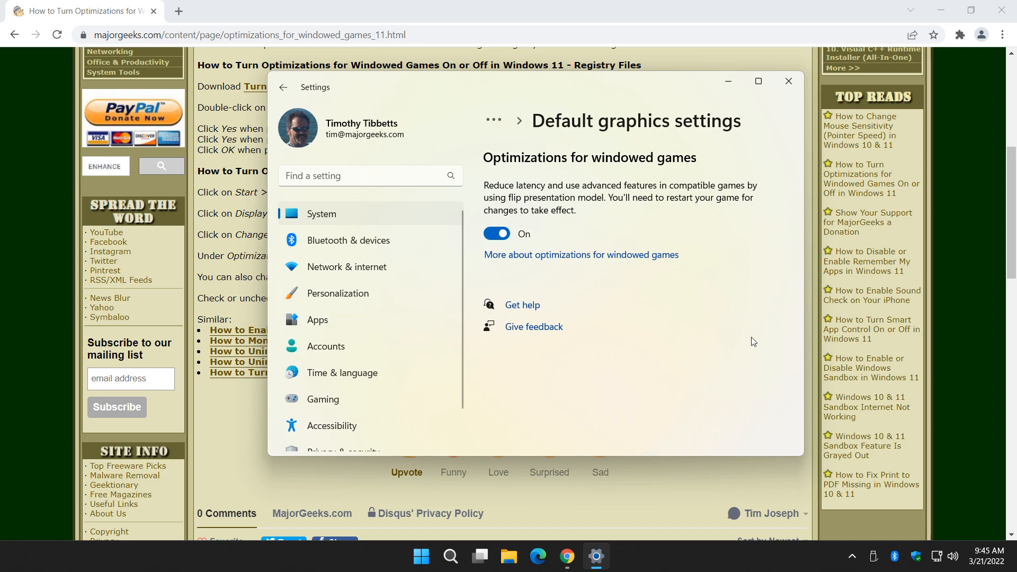
left_click(788, 80)
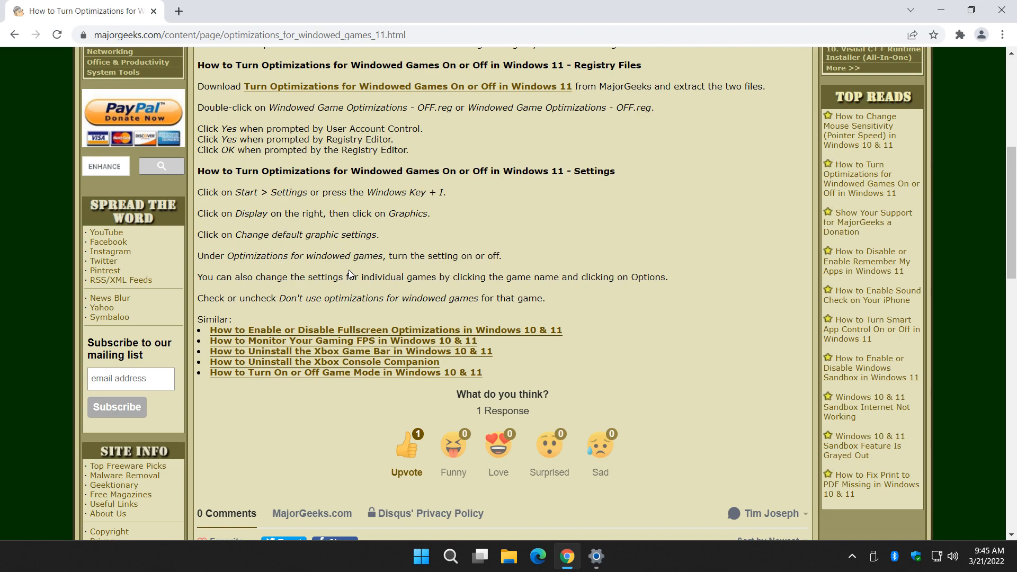
left_click(595, 556)
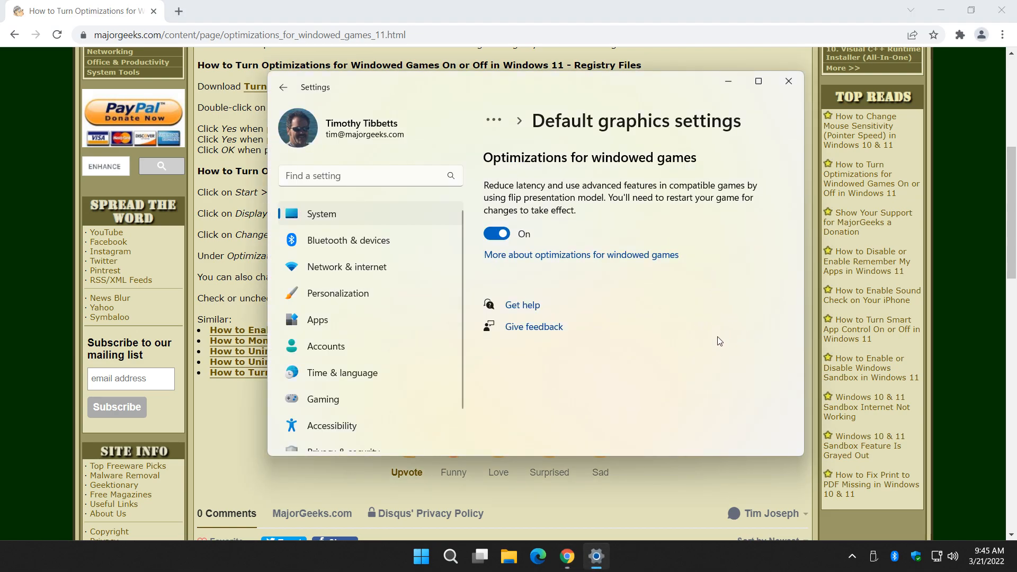
left_click(788, 81)
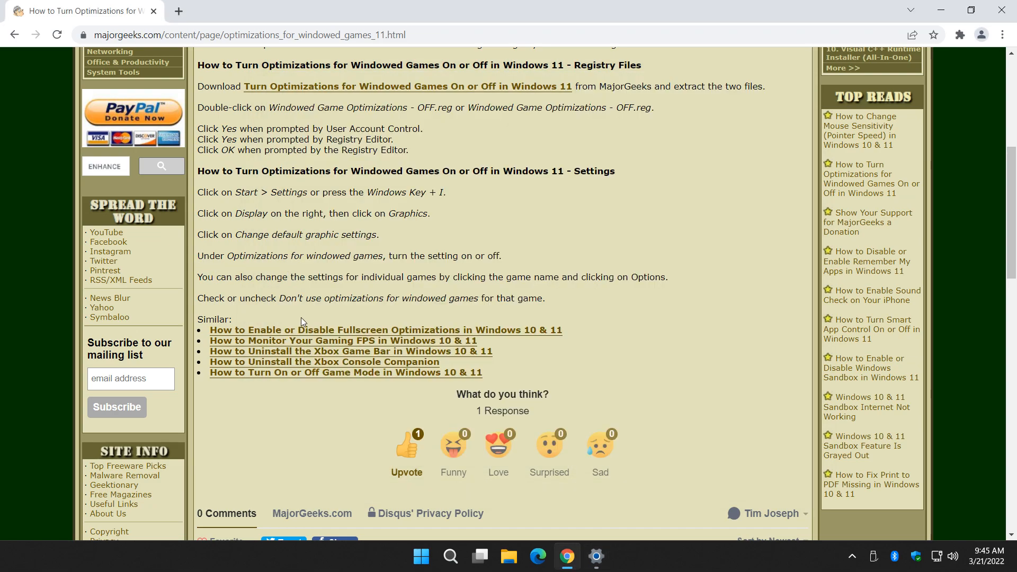
left_click_drag(280, 297, 480, 297)
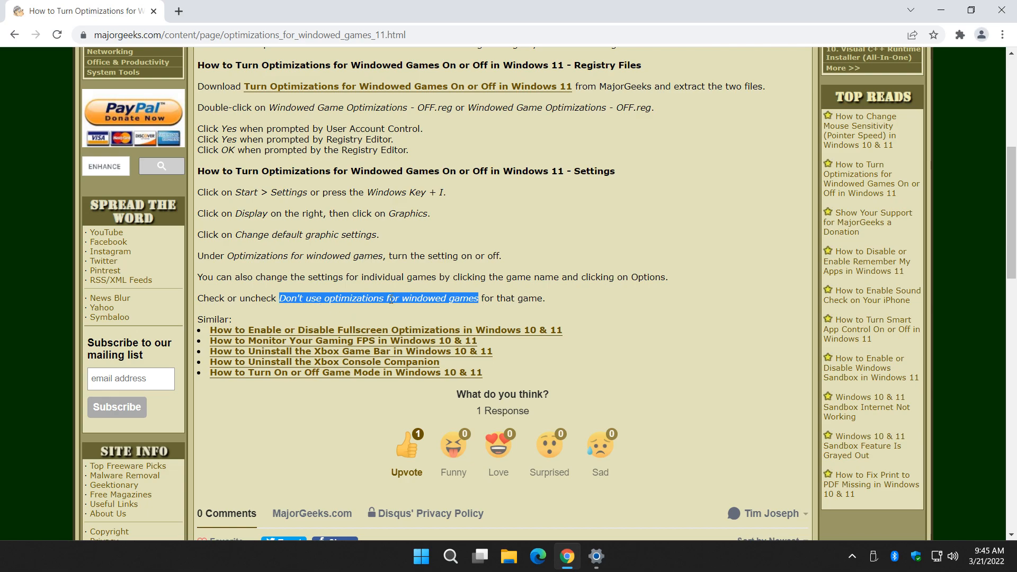
left_click(378, 297)
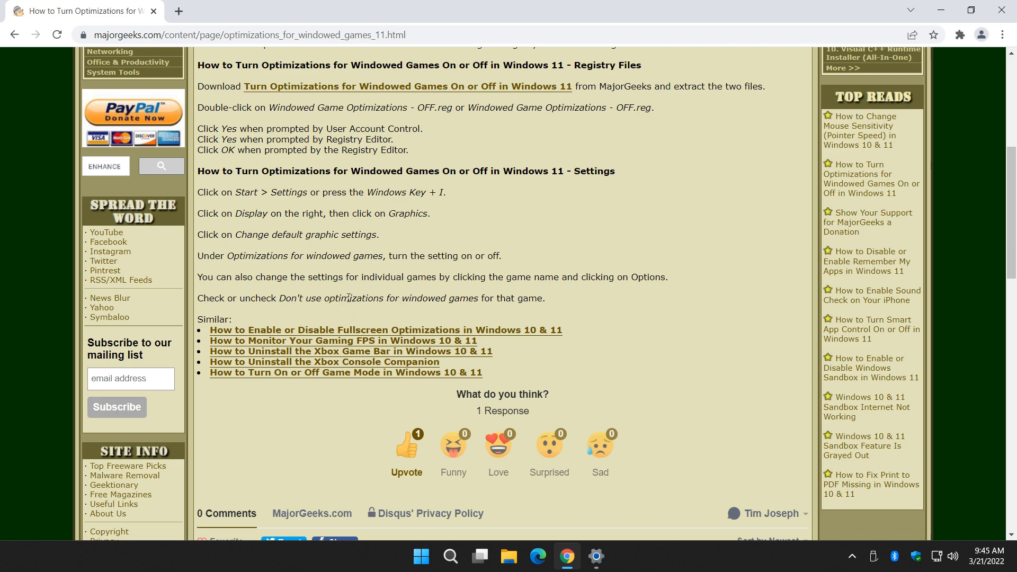
mouse_move(347, 310)
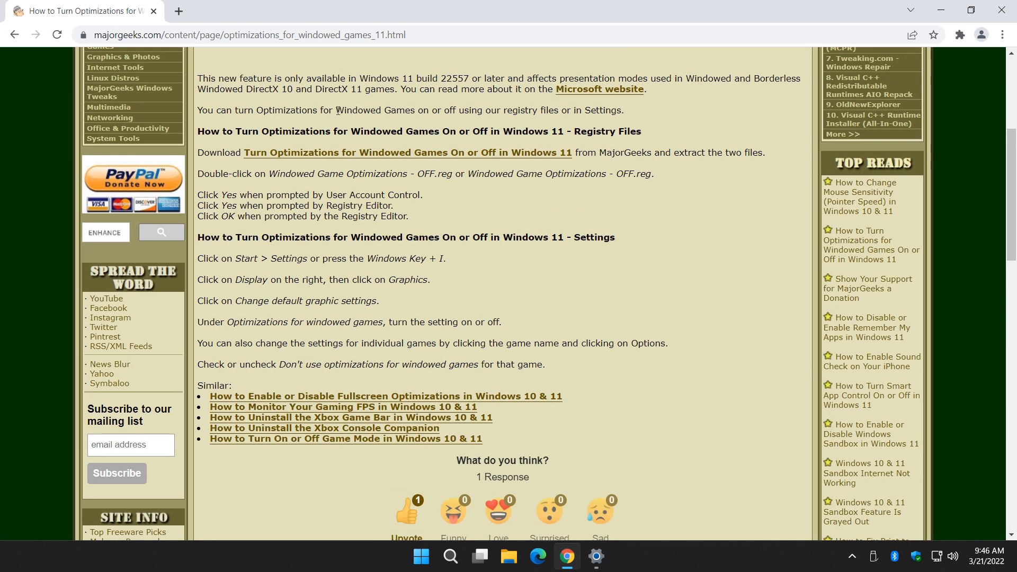
mouse_move(355, 156)
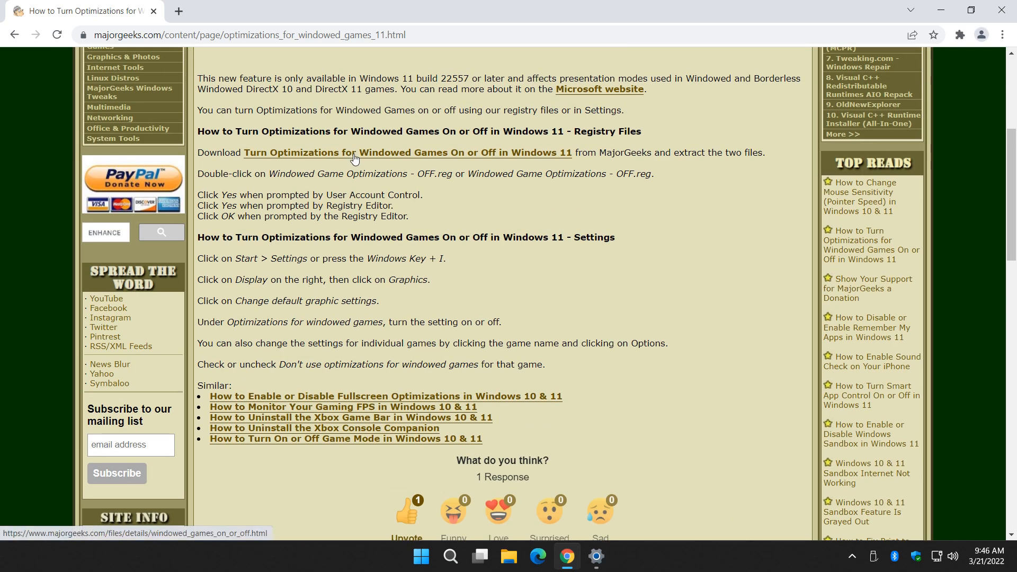